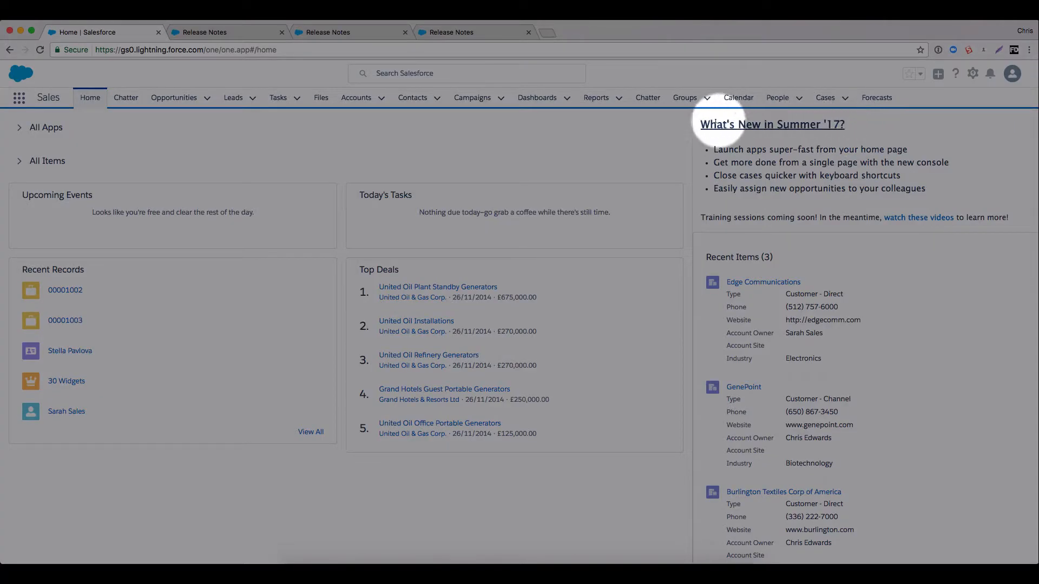
mouse_move(898, 150)
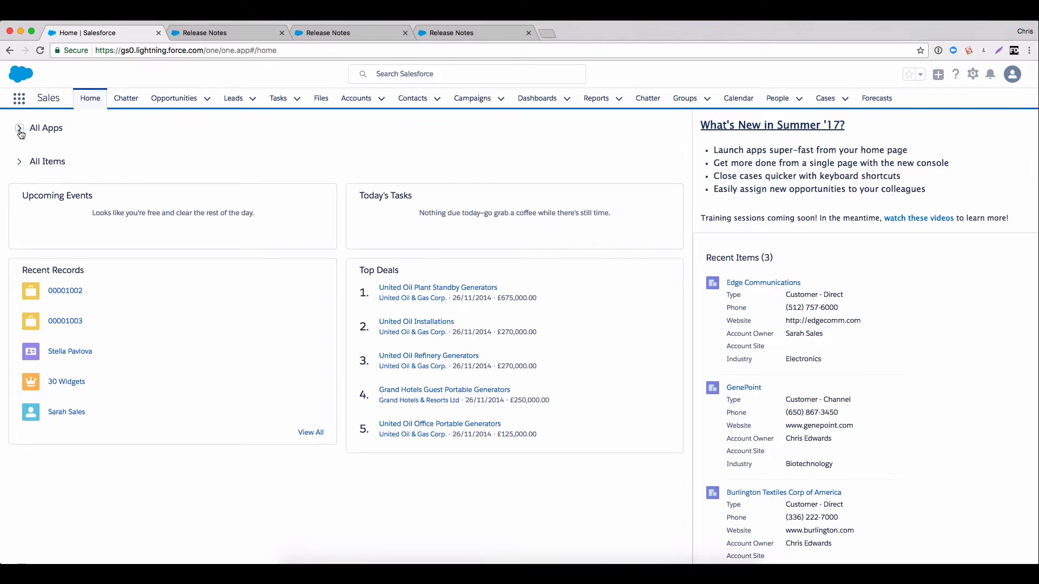
Expand All Apps and launch the LightningService console app from its tile
left_click(20, 128)
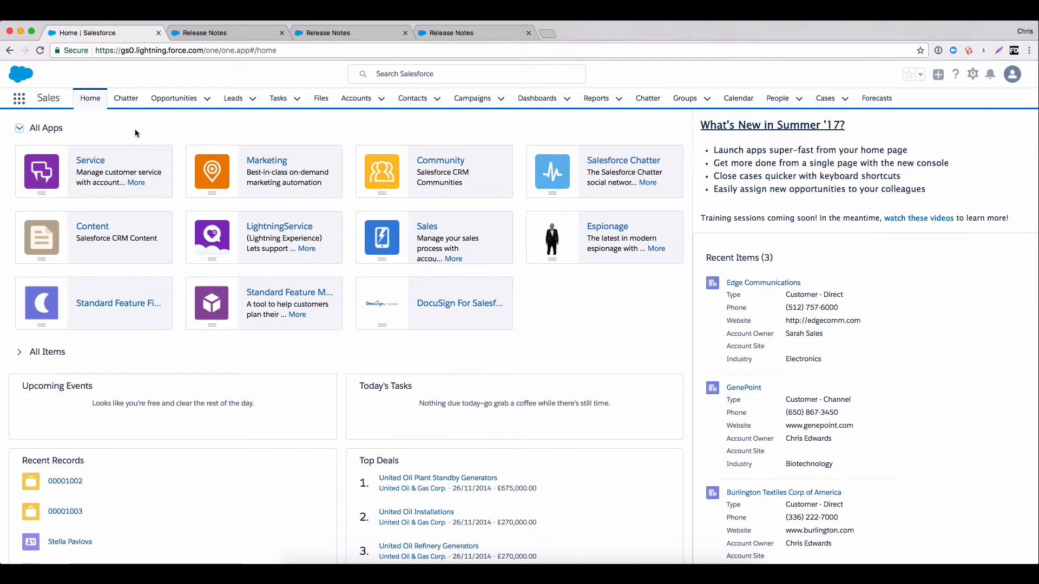
mouse_move(167, 132)
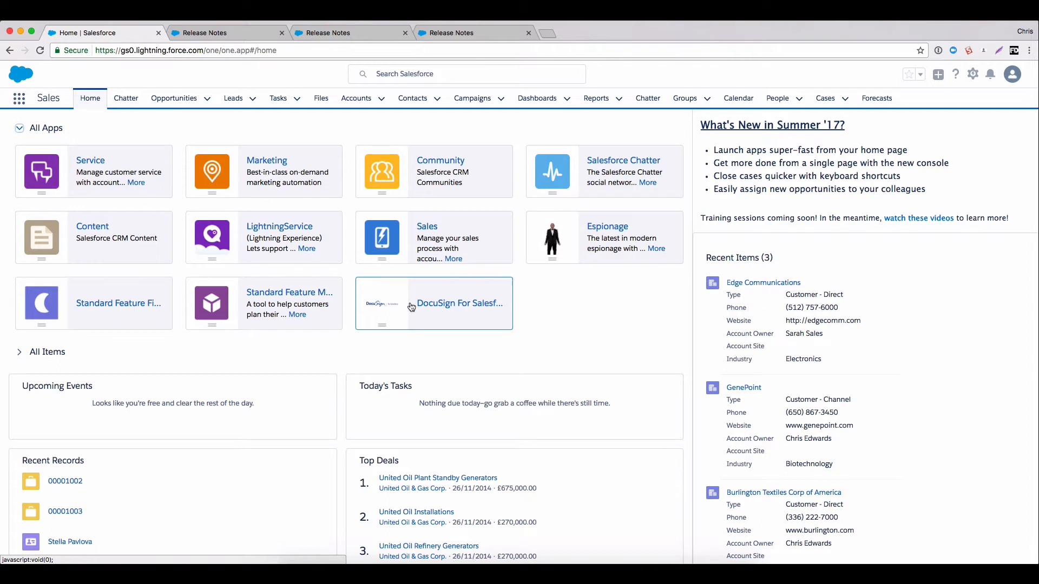
mouse_move(659, 255)
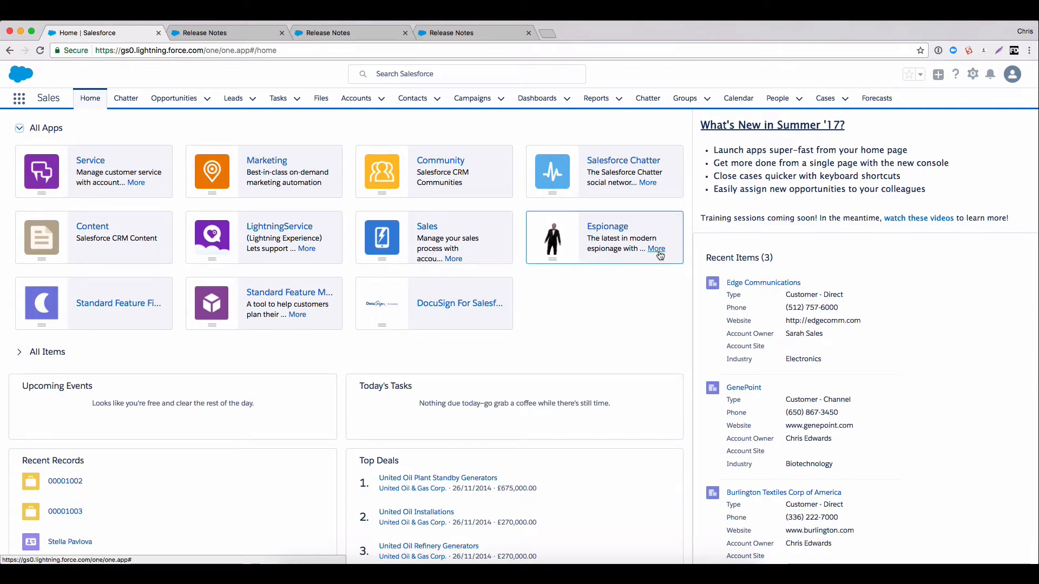
mouse_move(656, 249)
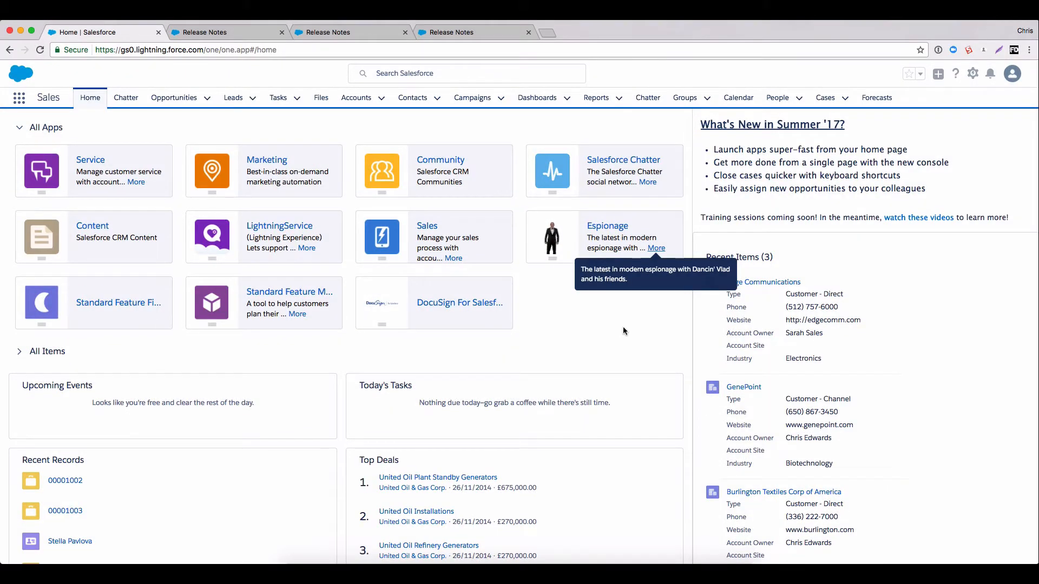
mouse_move(418, 293)
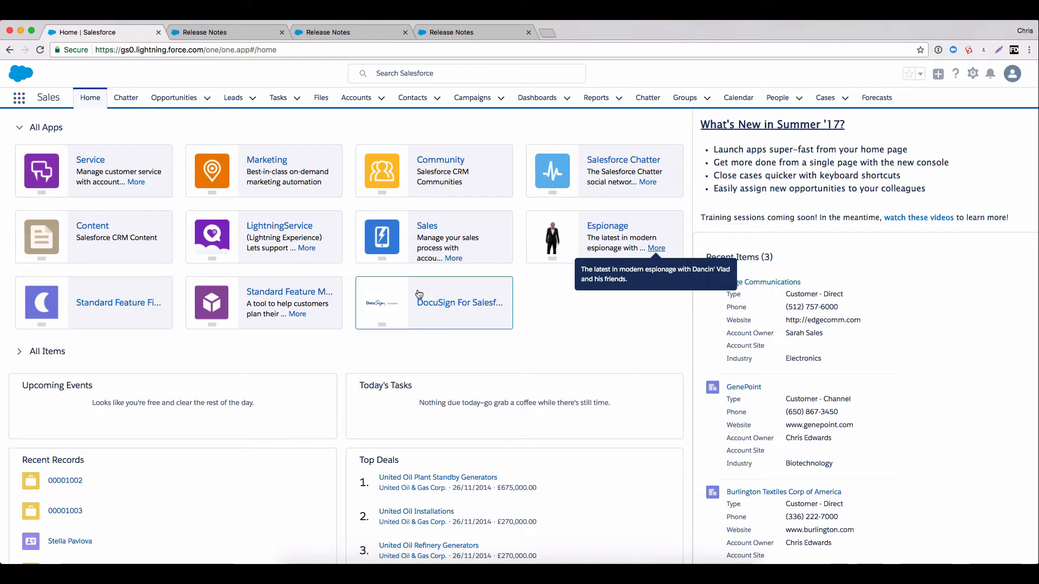
mouse_move(281, 233)
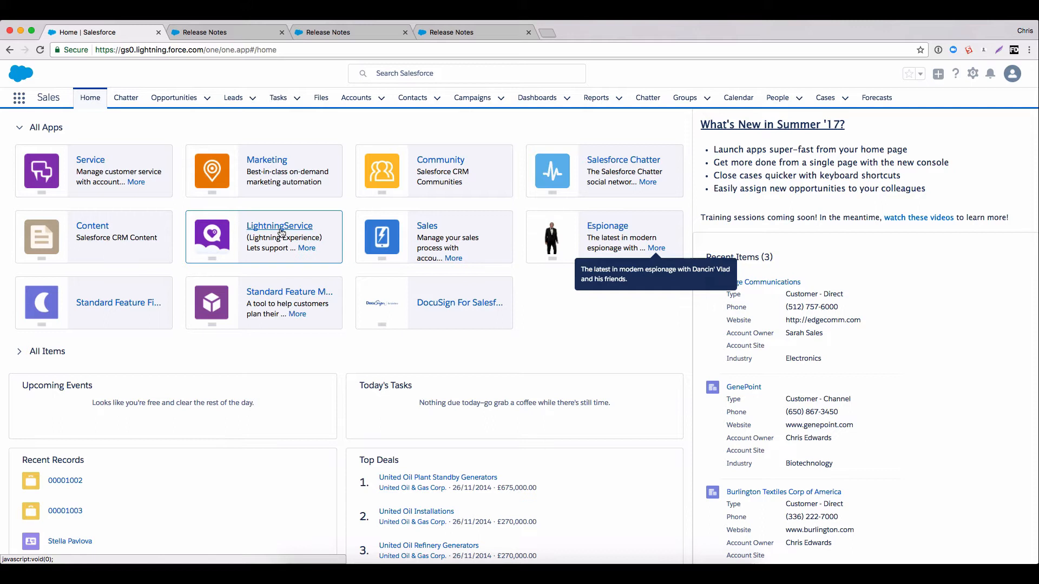
left_click(280, 225)
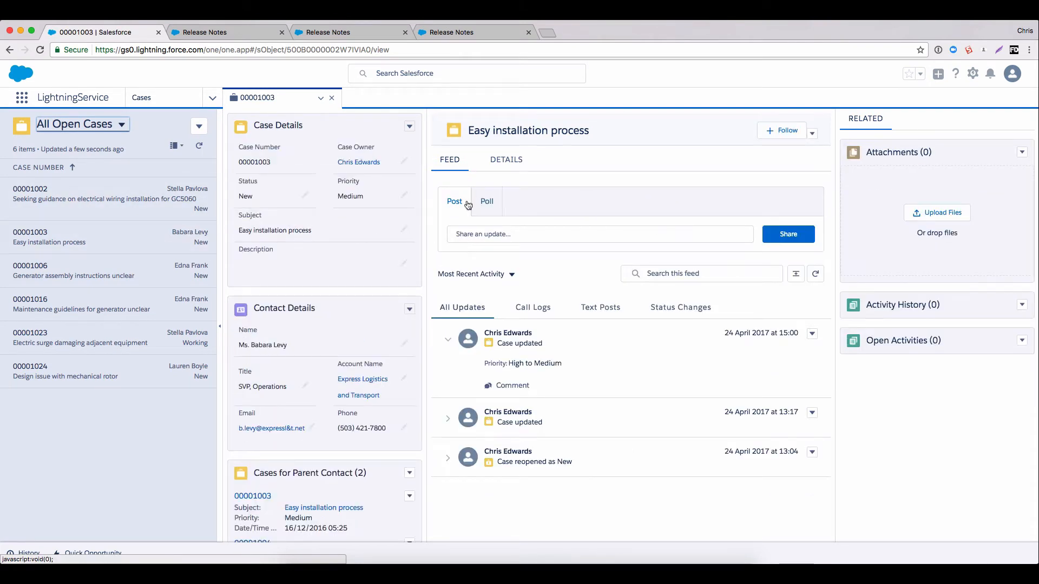
mouse_move(652, 343)
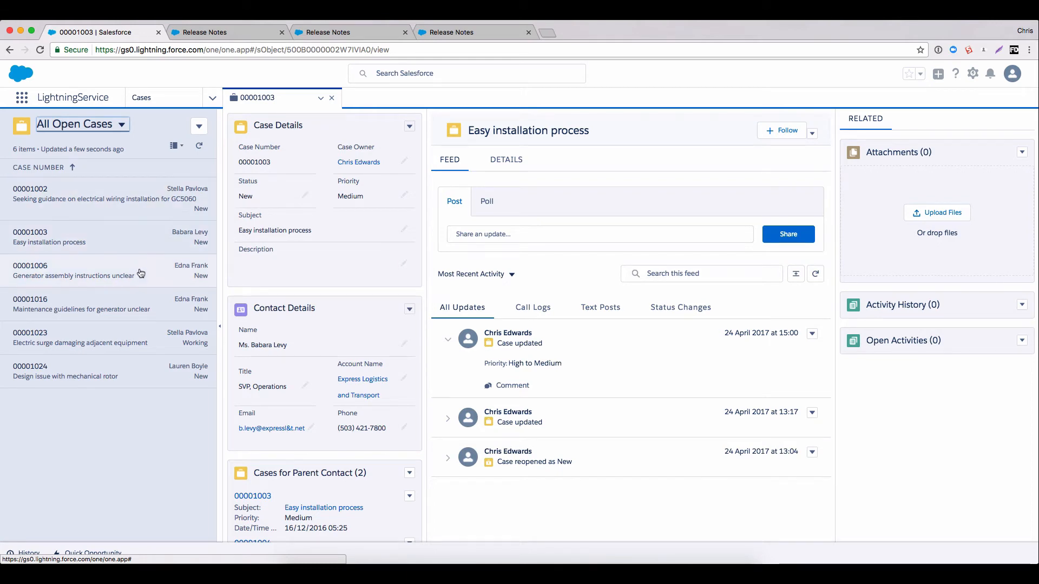
mouse_move(147, 197)
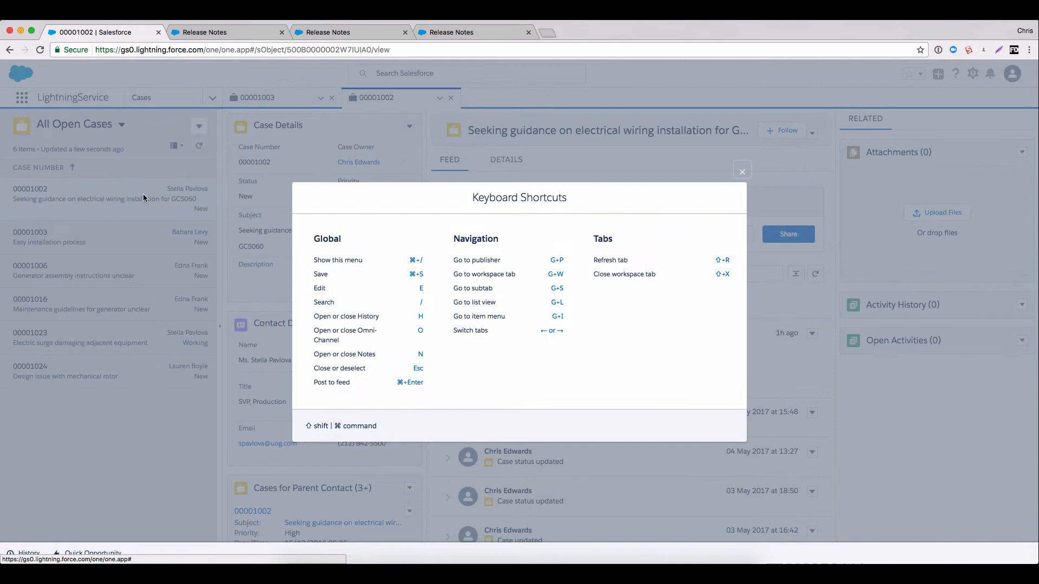
Dismiss the shortcuts panel, change case 00001002's status to Working and save
left_click(743, 171)
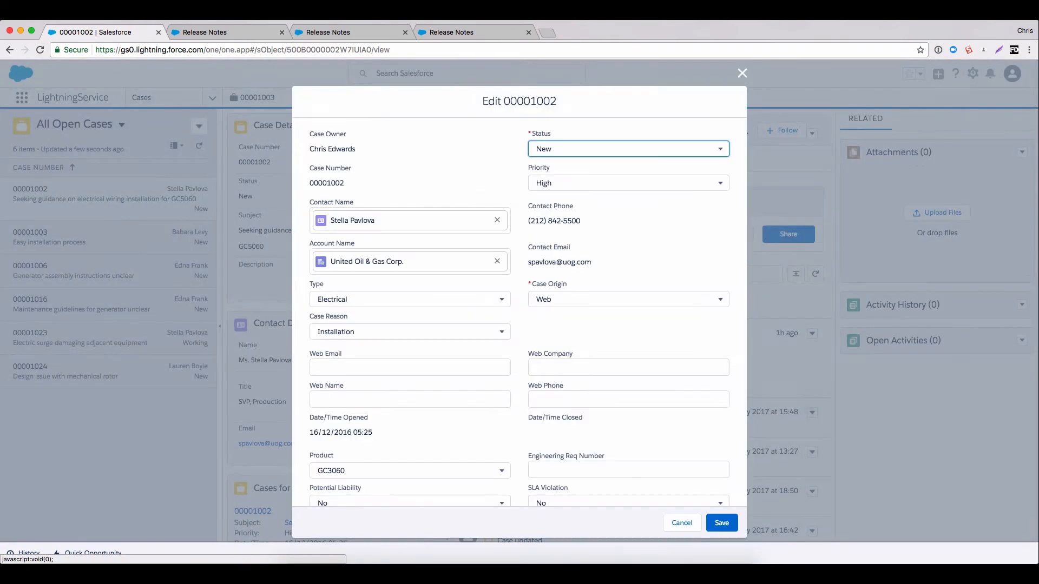
left_click(627, 148)
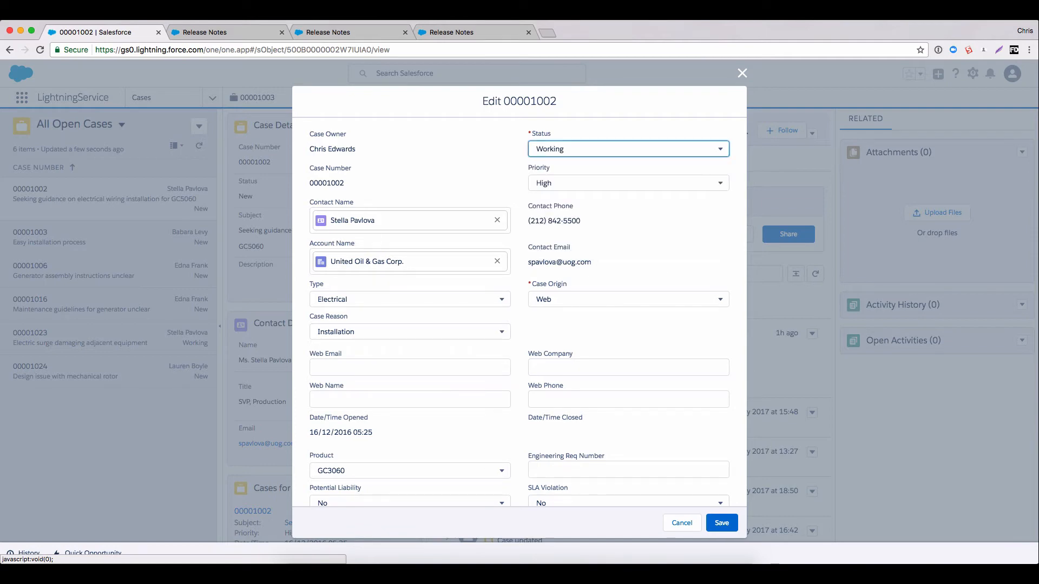
left_click(720, 522)
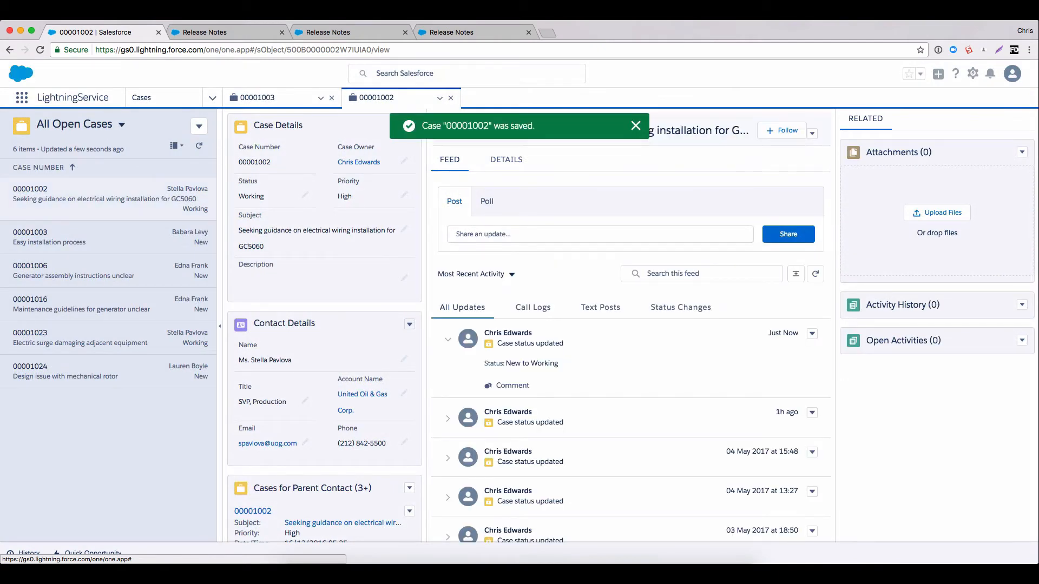
left_click(635, 125)
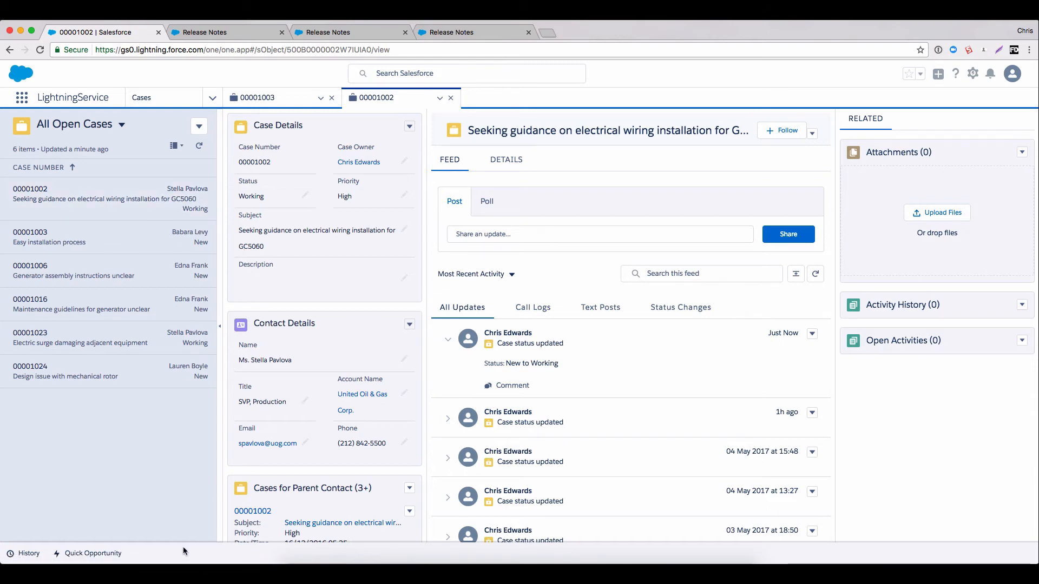
mouse_move(93, 553)
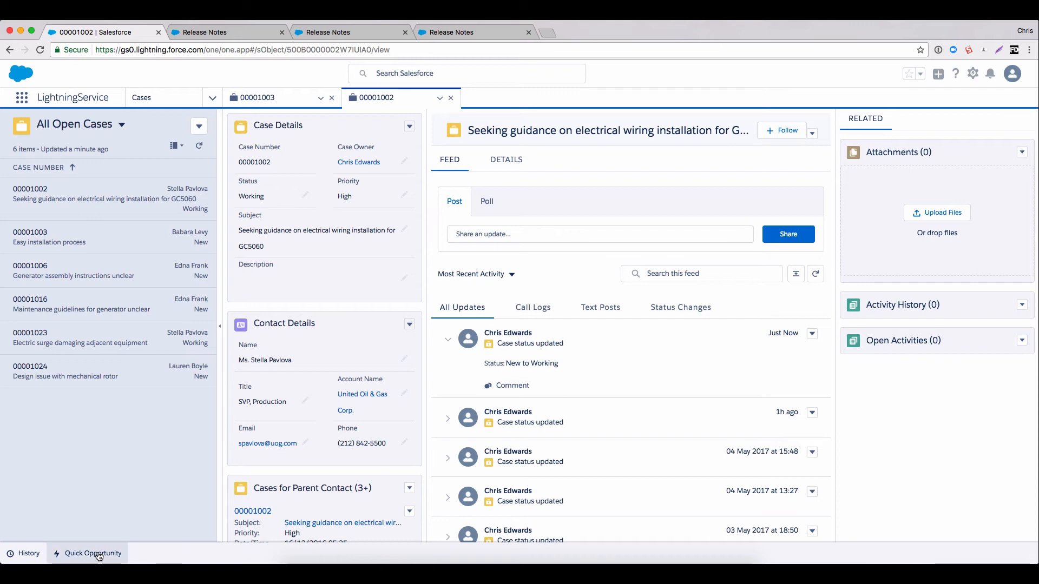
Start the Quick Opportunity flow for account number ED123
left_click(91, 553)
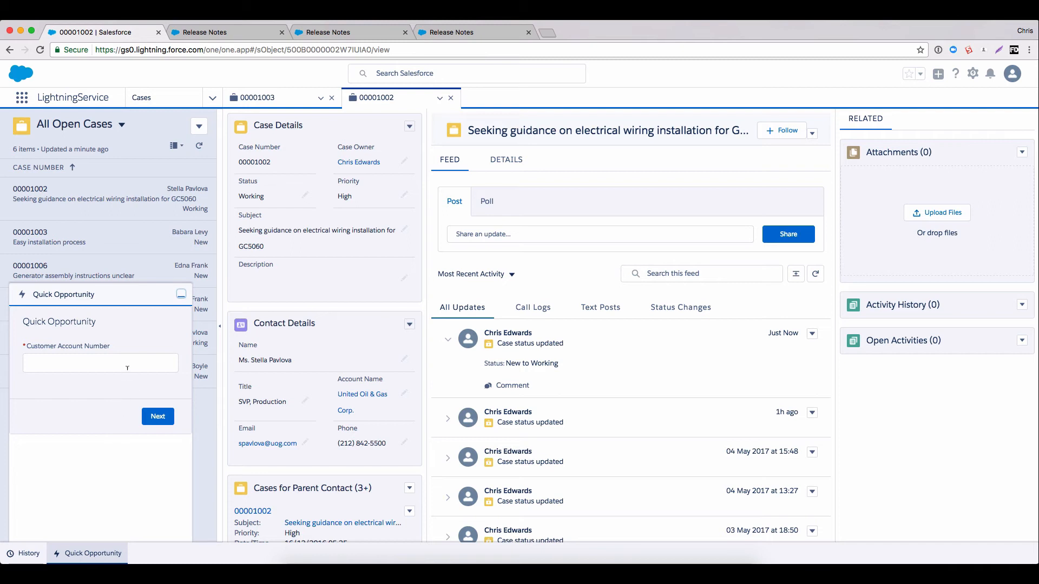
left_click(101, 363)
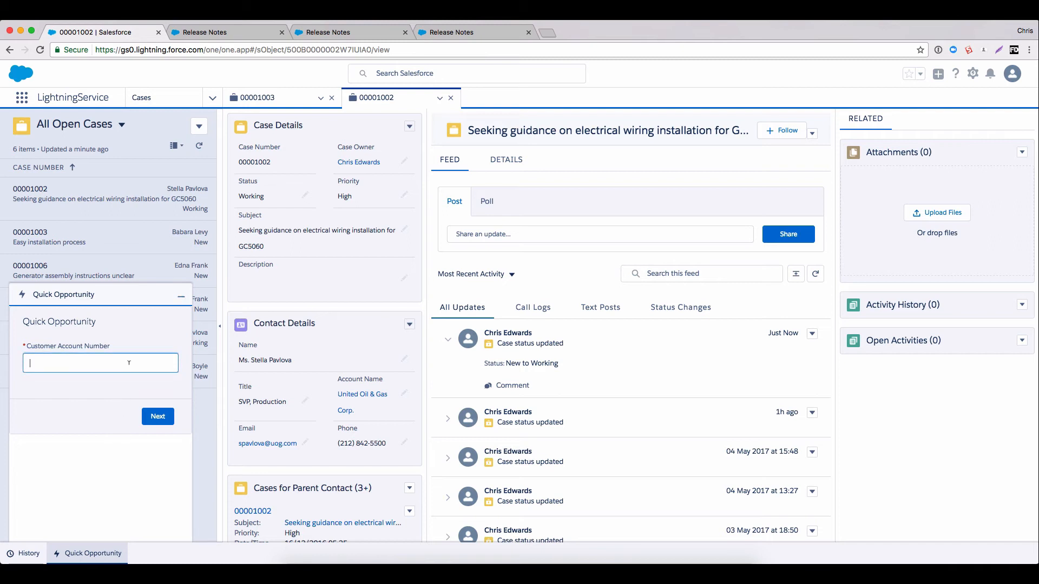
type("ED123")
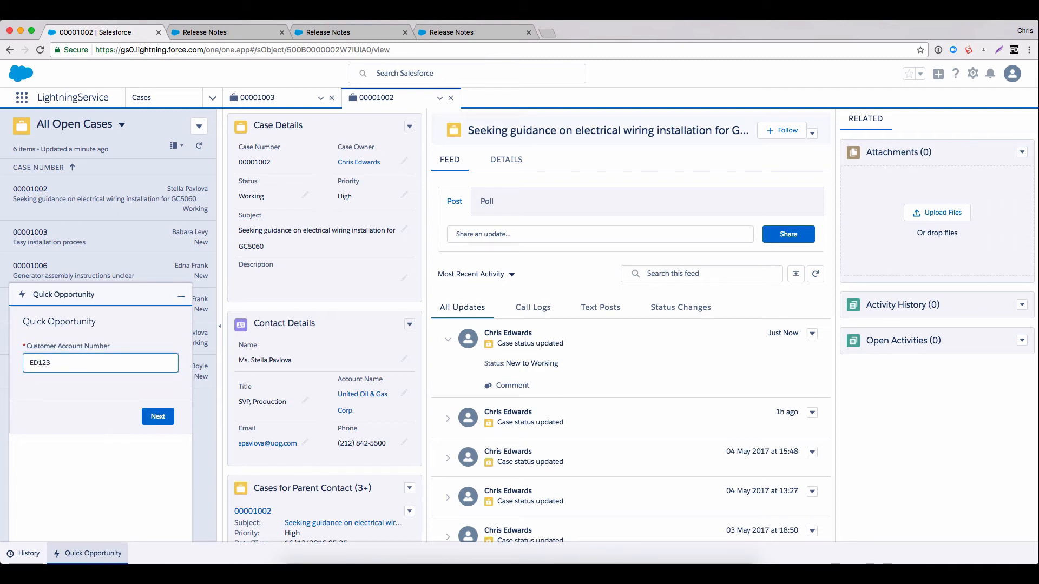
left_click(158, 416)
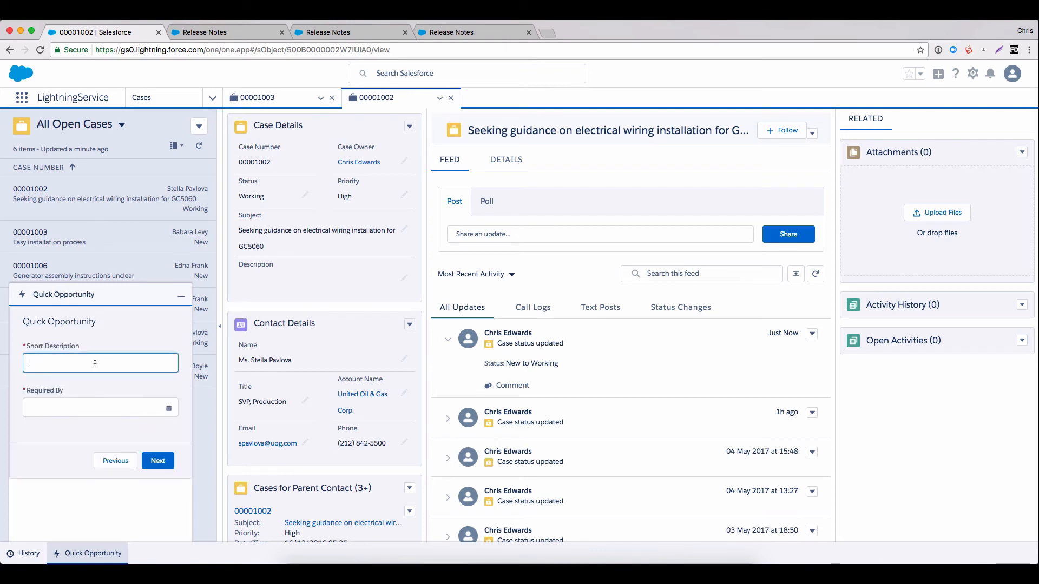
Create the '99 Widgets' opportunity with a close date and finish the flow
type("99 Widgets")
left_click(100, 406)
type("16-May-2017")
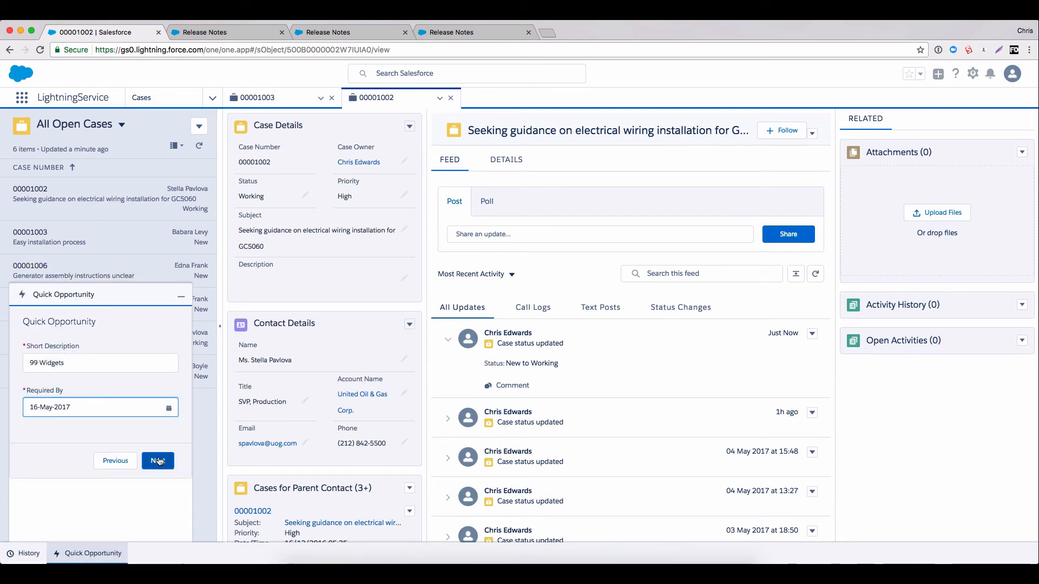
left_click(158, 461)
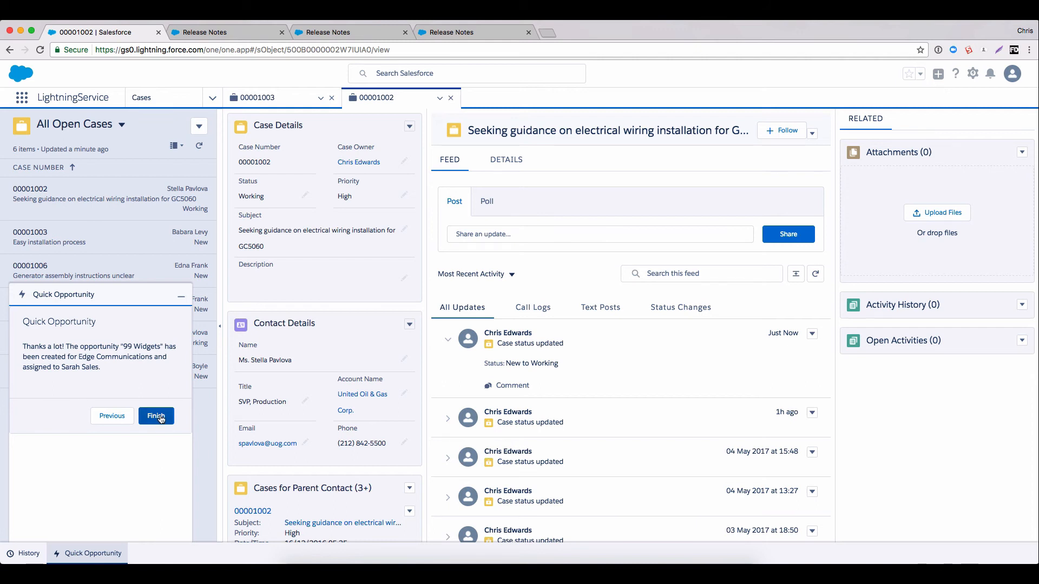
left_click(155, 416)
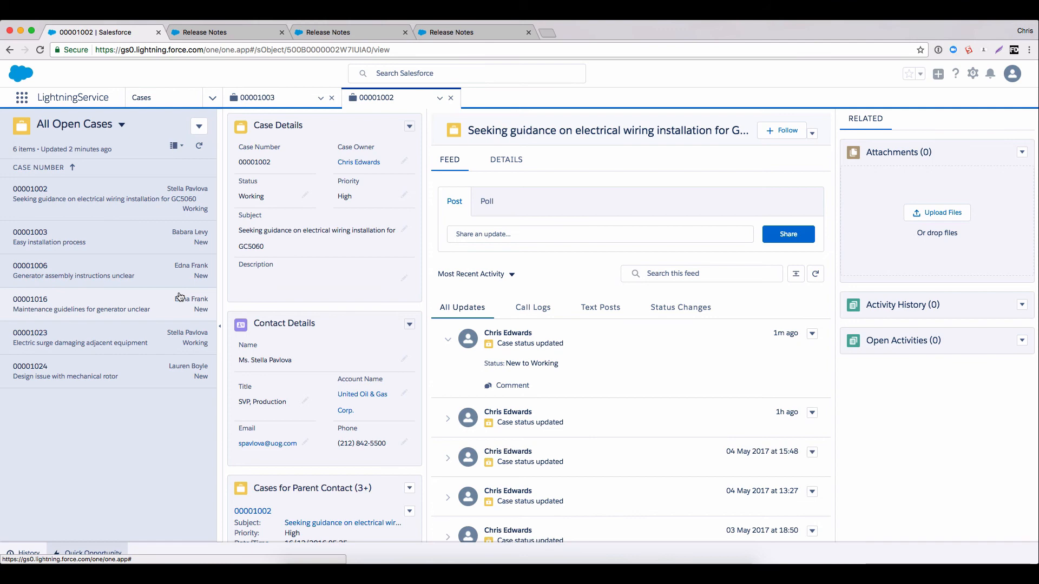
Switch to the Summer '17 release notes on making Lightning Experience the only experience
left_click(225, 31)
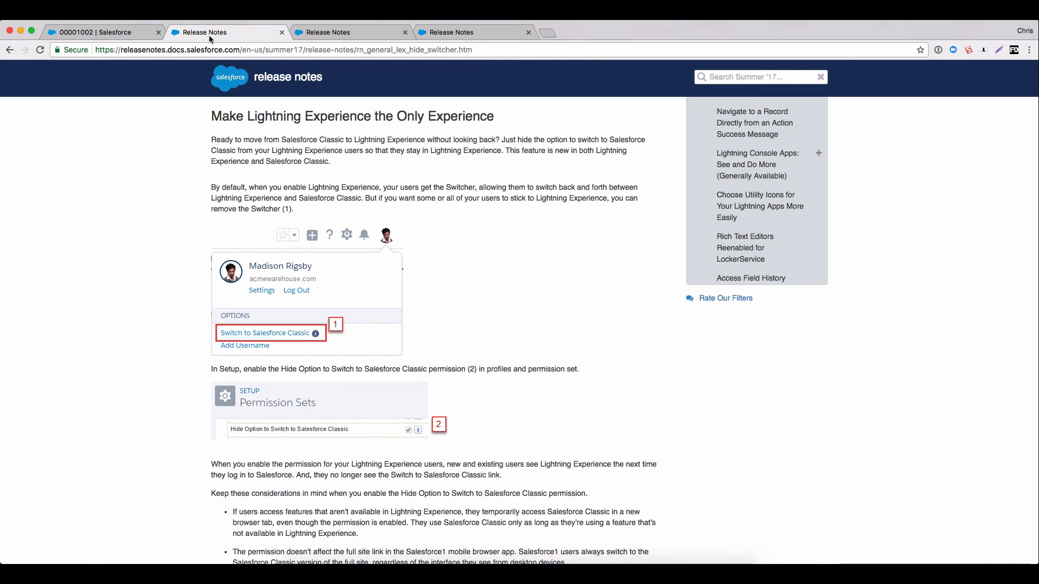
mouse_move(256, 36)
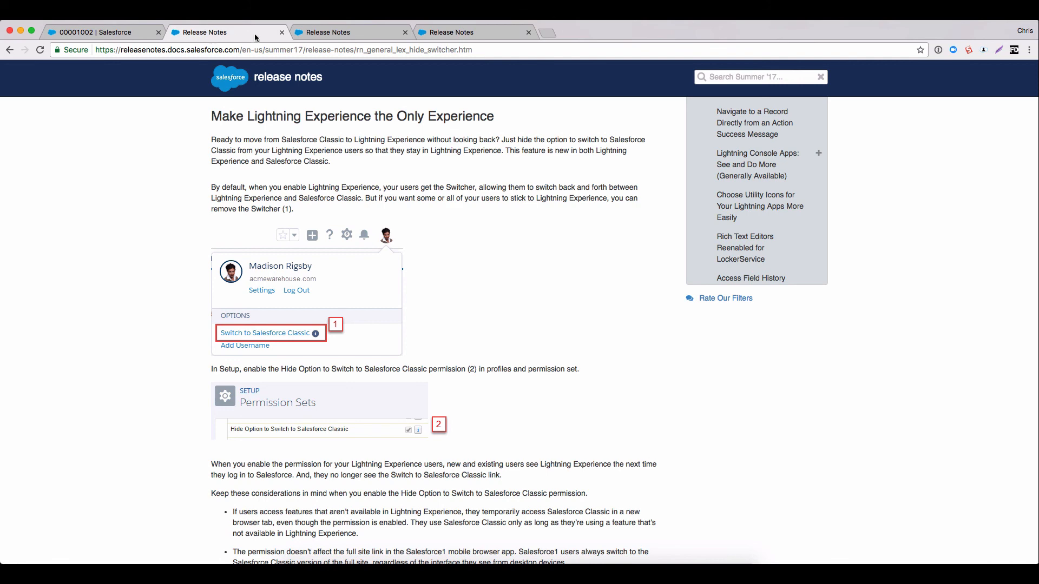